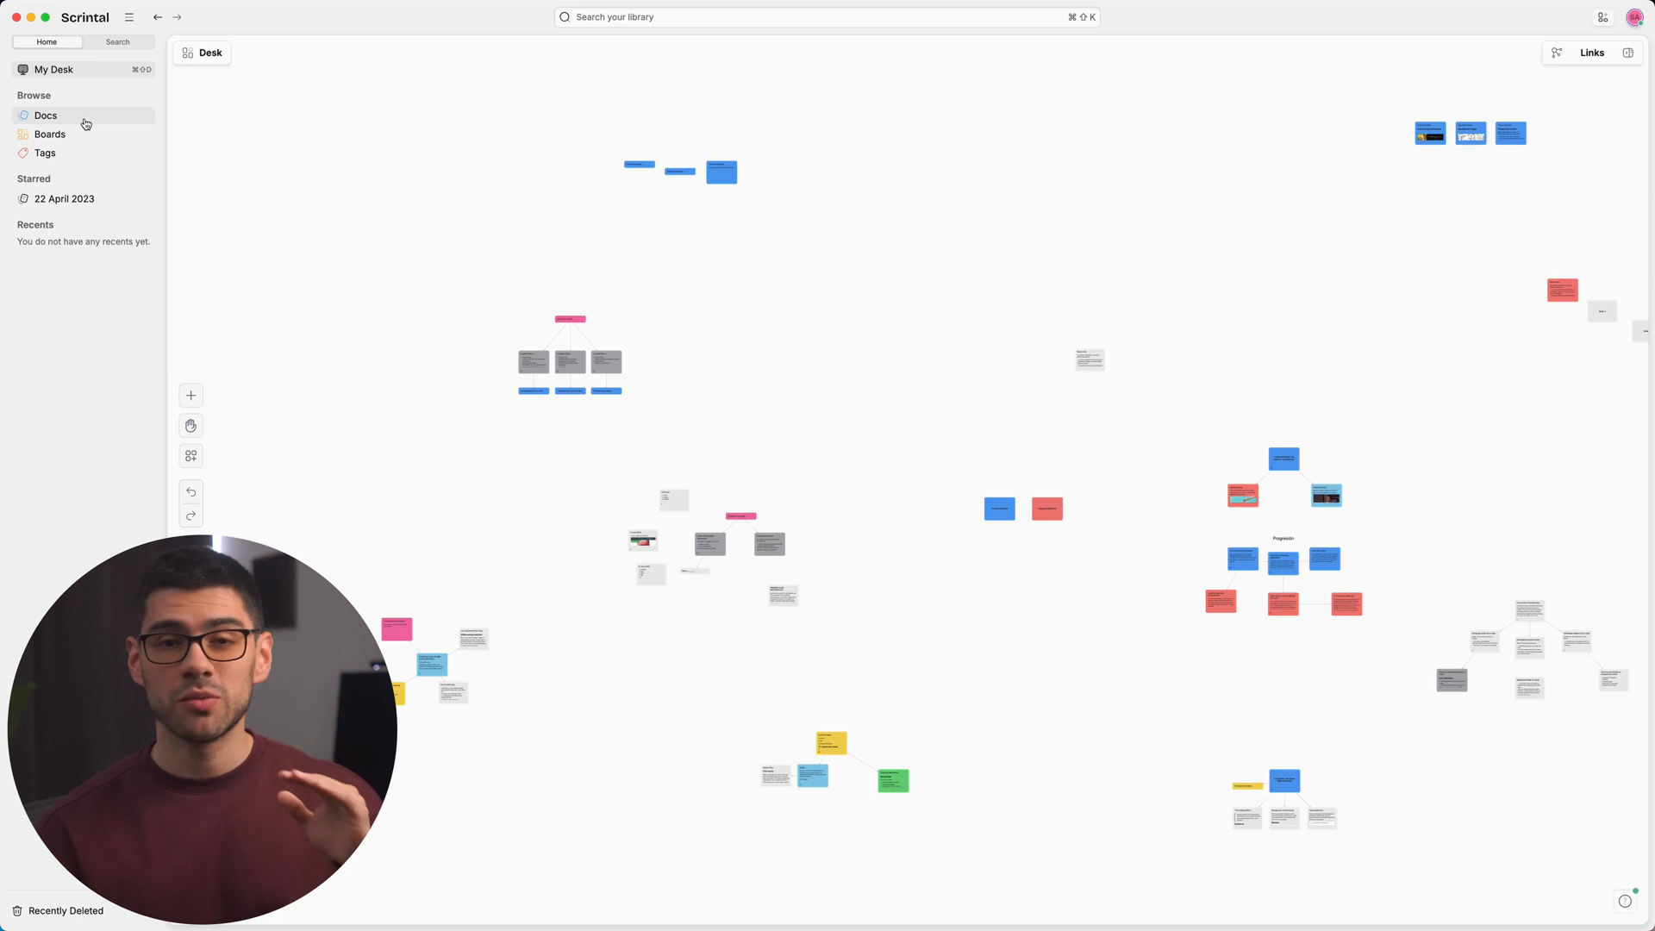
# Browse from Docs in the sidebar to the Boards list.
pyautogui.click(46, 114)
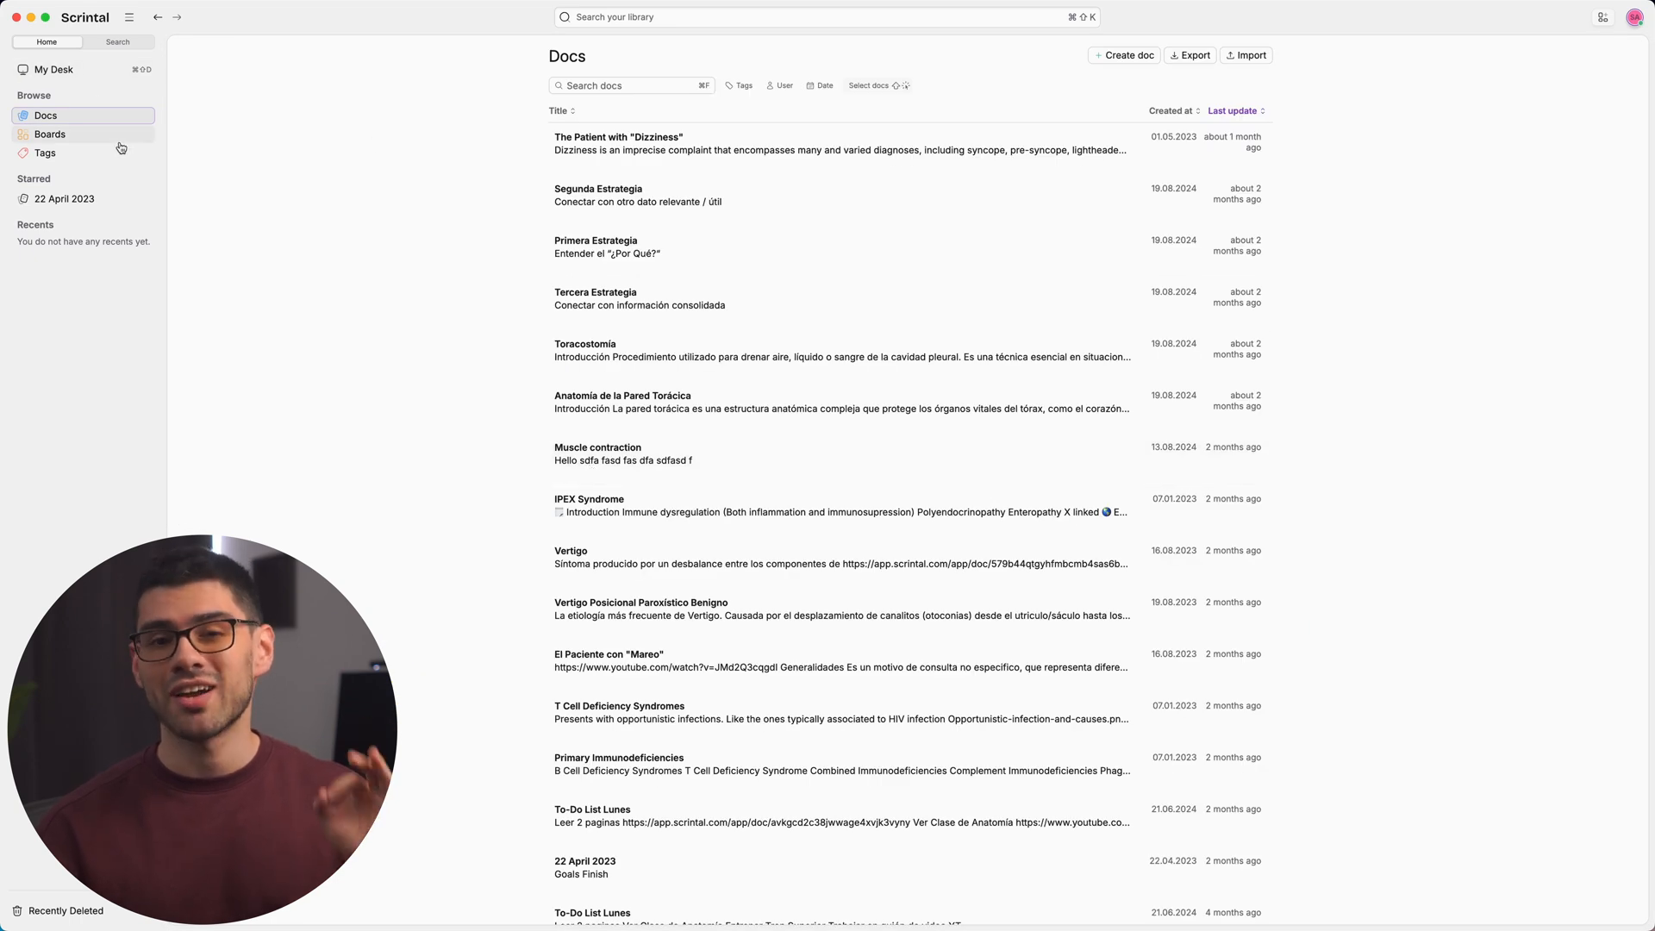
pyautogui.click(50, 135)
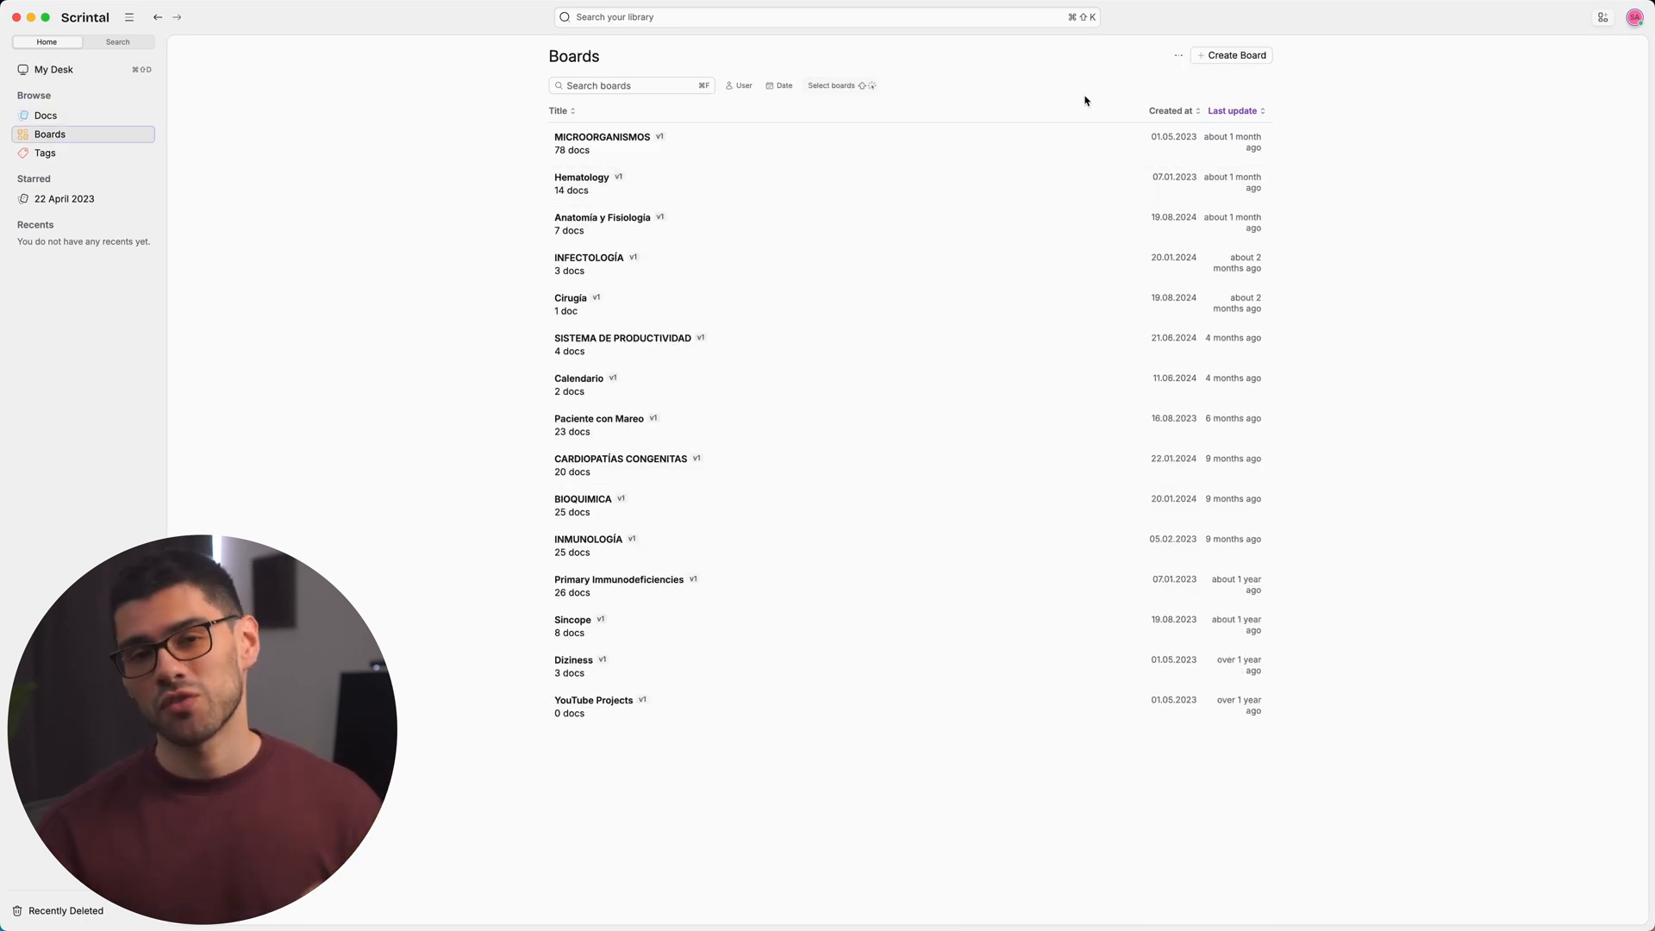
# Create a new board and add a text block reading 'This is a block'.
pyautogui.click(1231, 55)
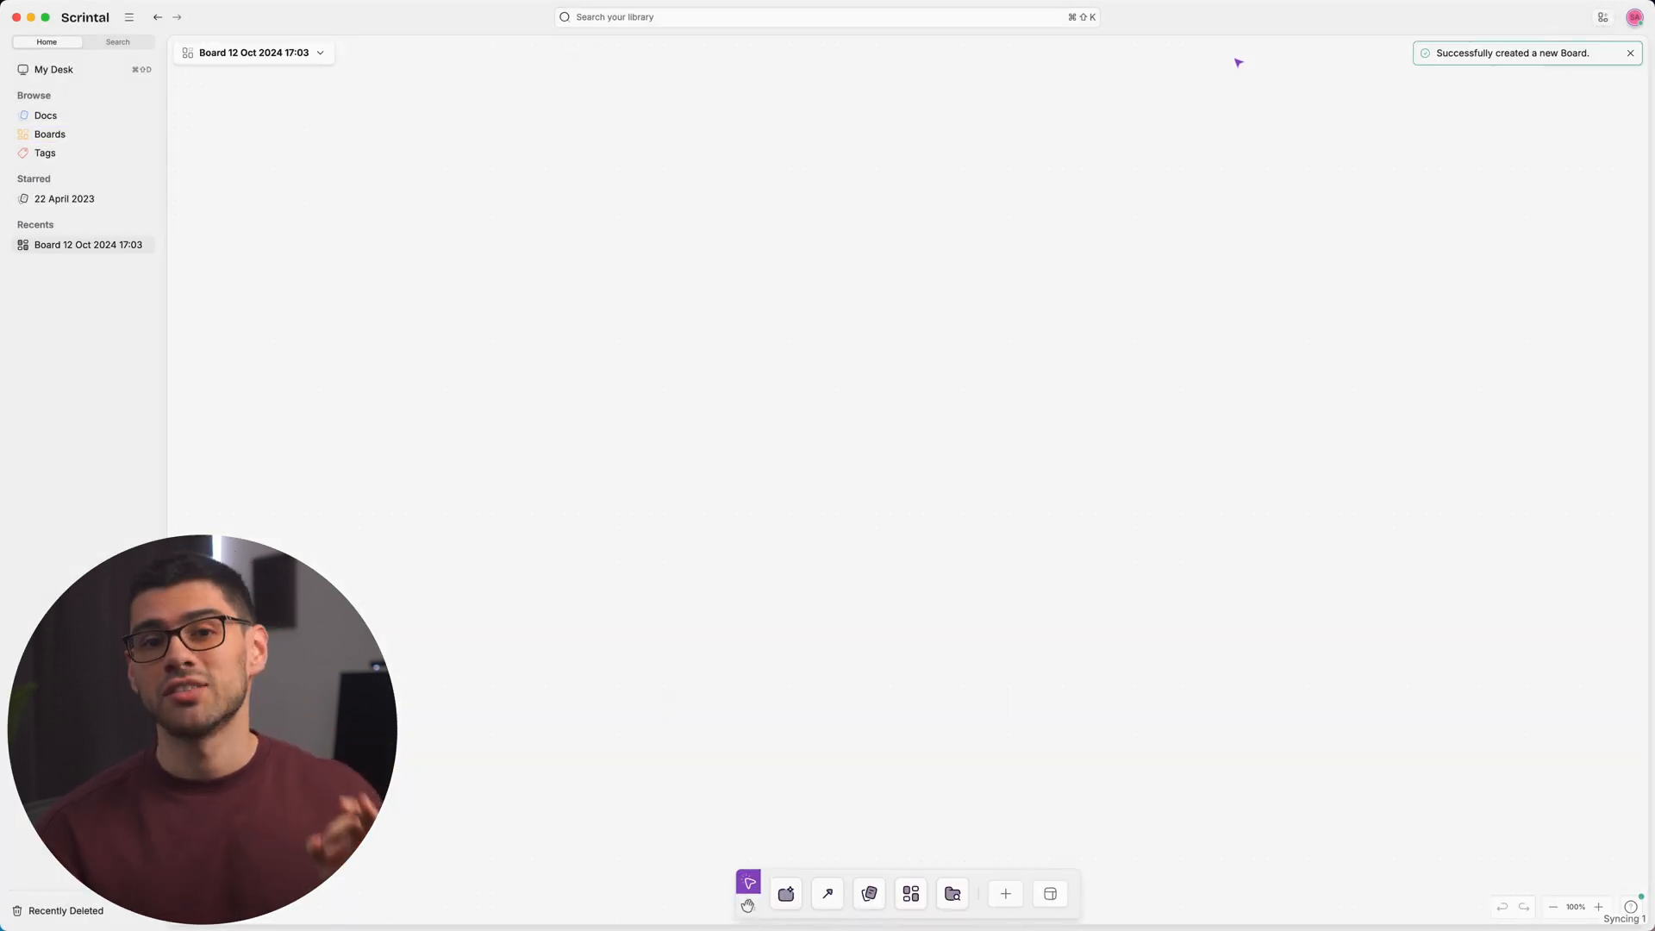
pyautogui.moveTo(1168, 692)
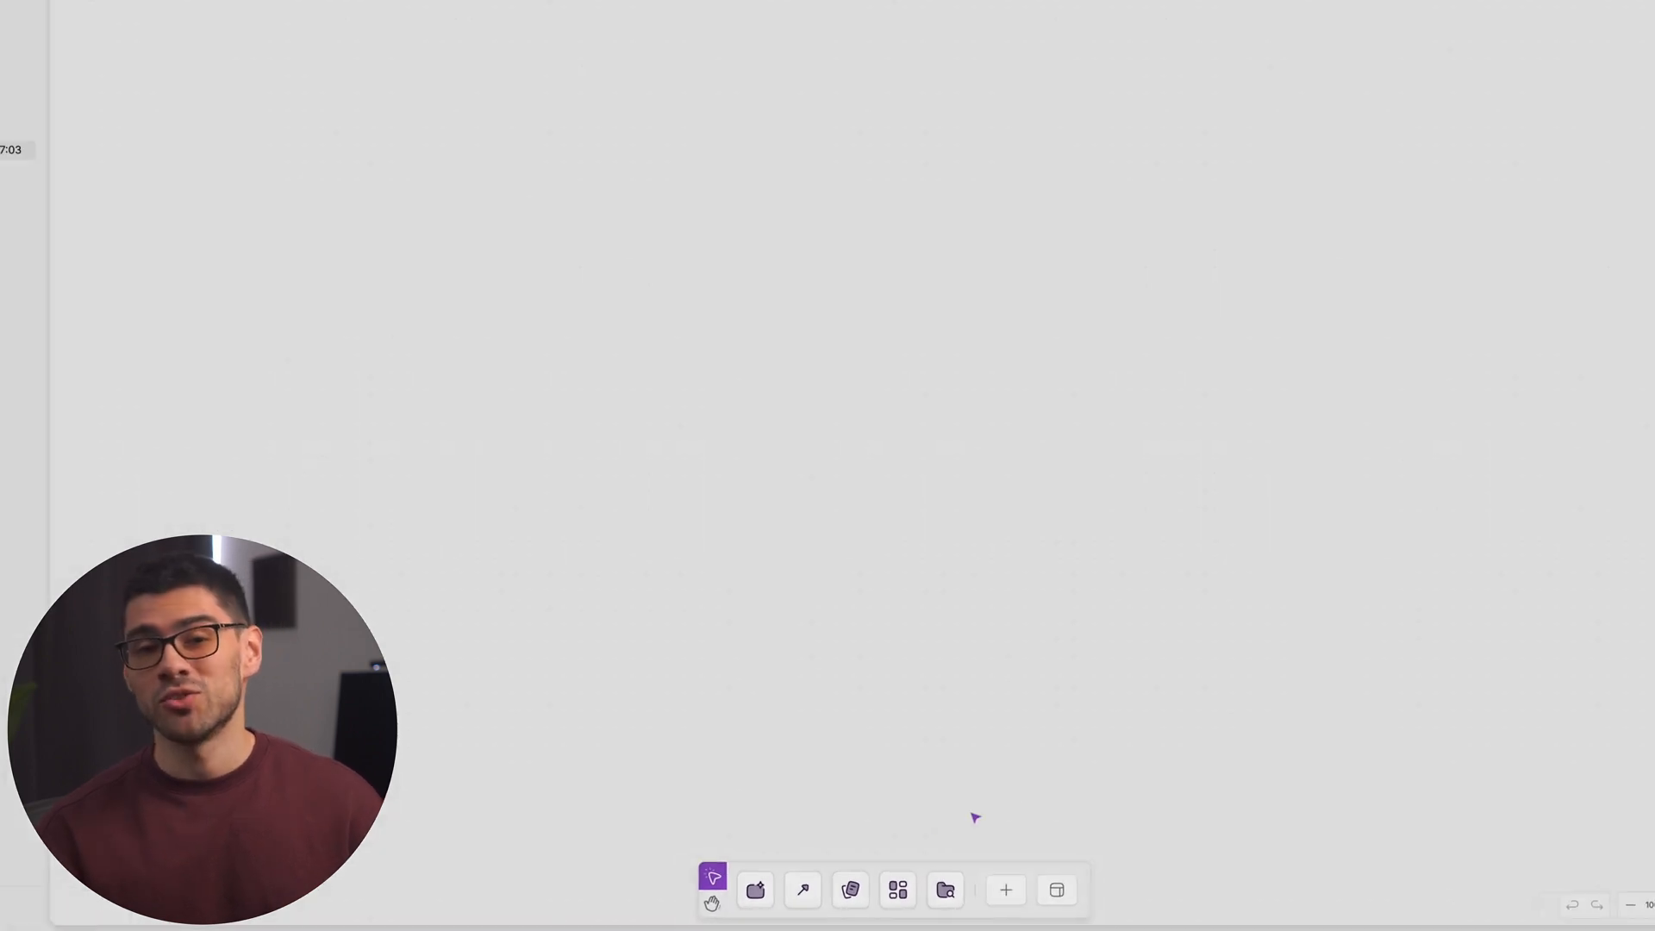
pyautogui.moveTo(781, 876)
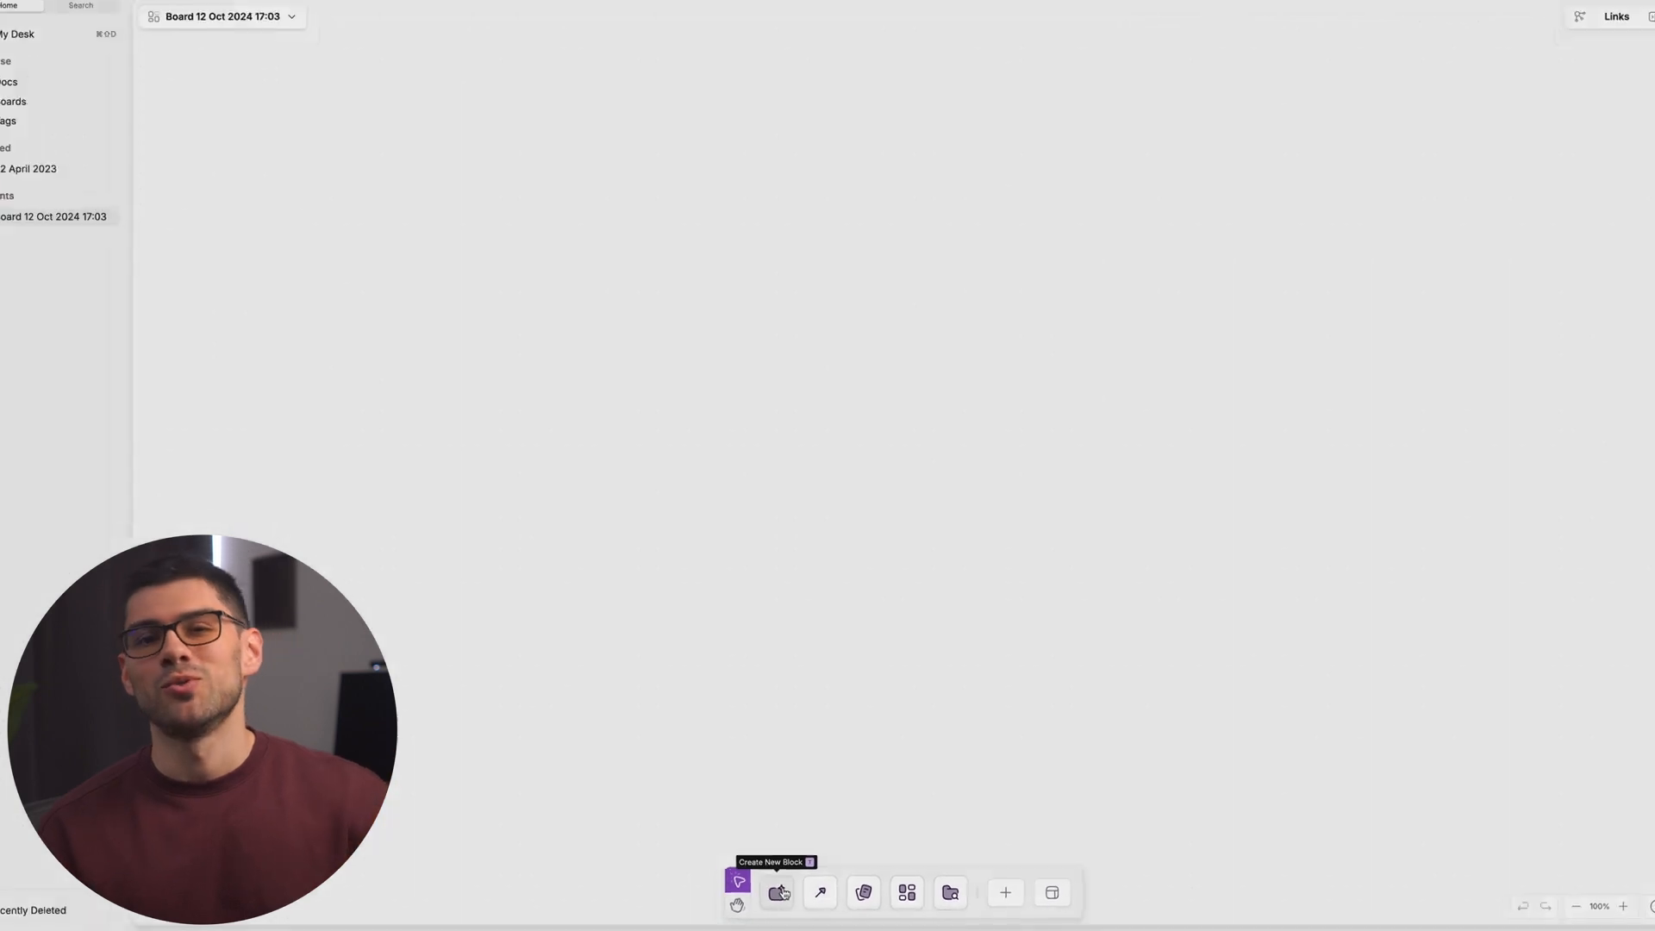
pyautogui.click(778, 892)
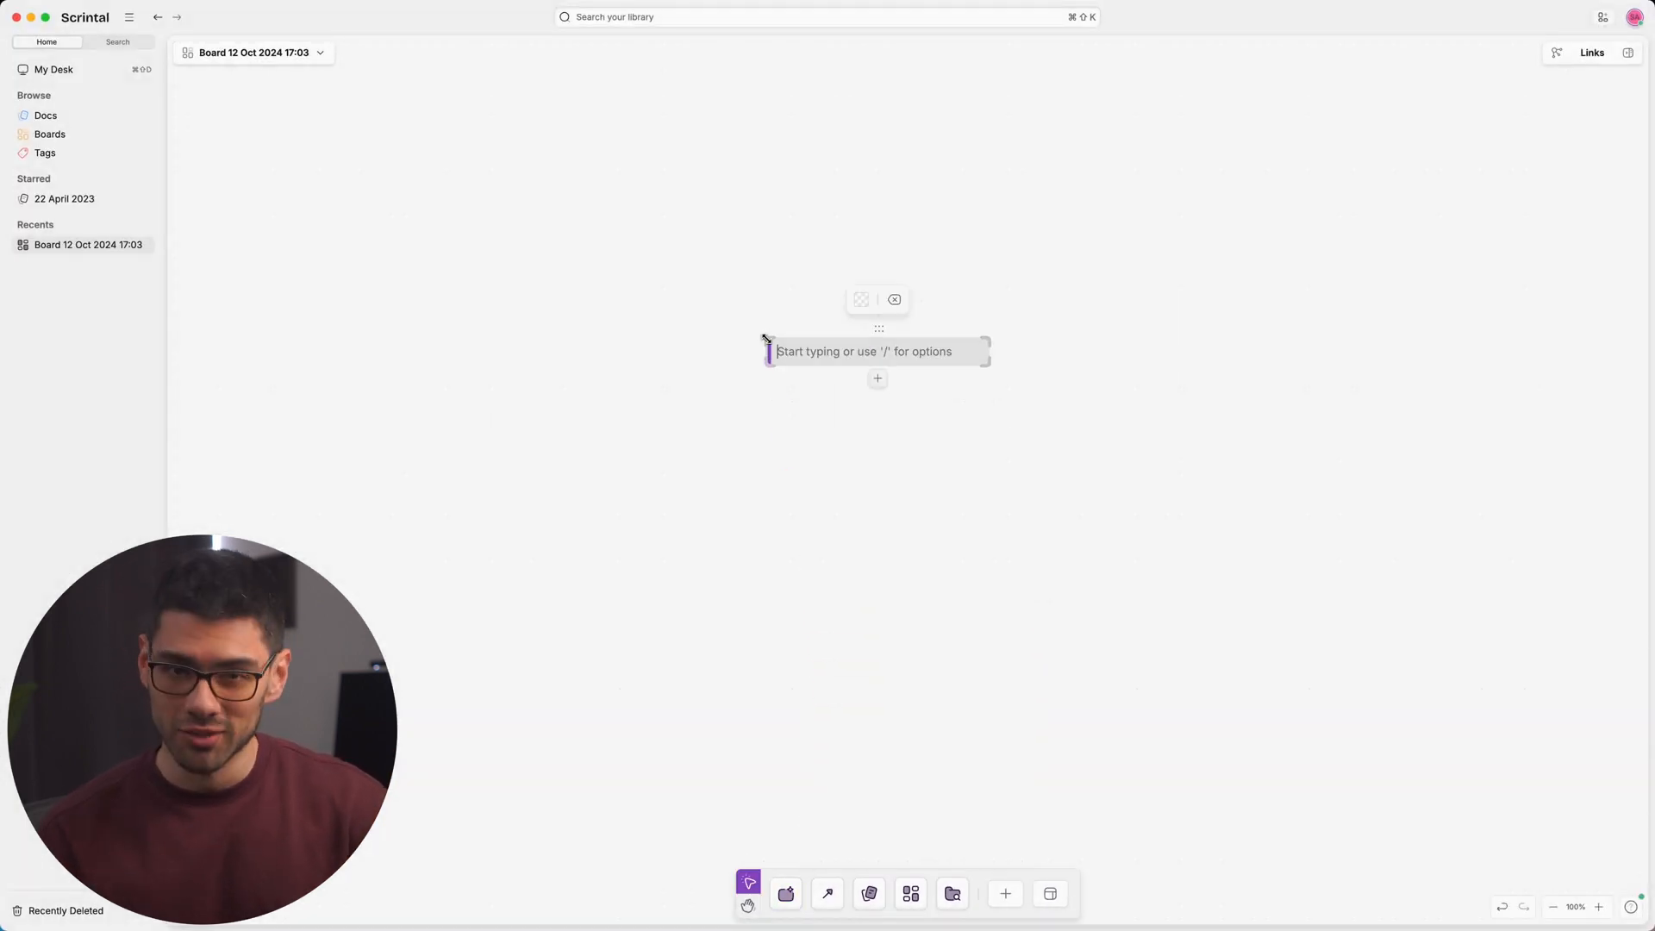
pyautogui.write('This is a')
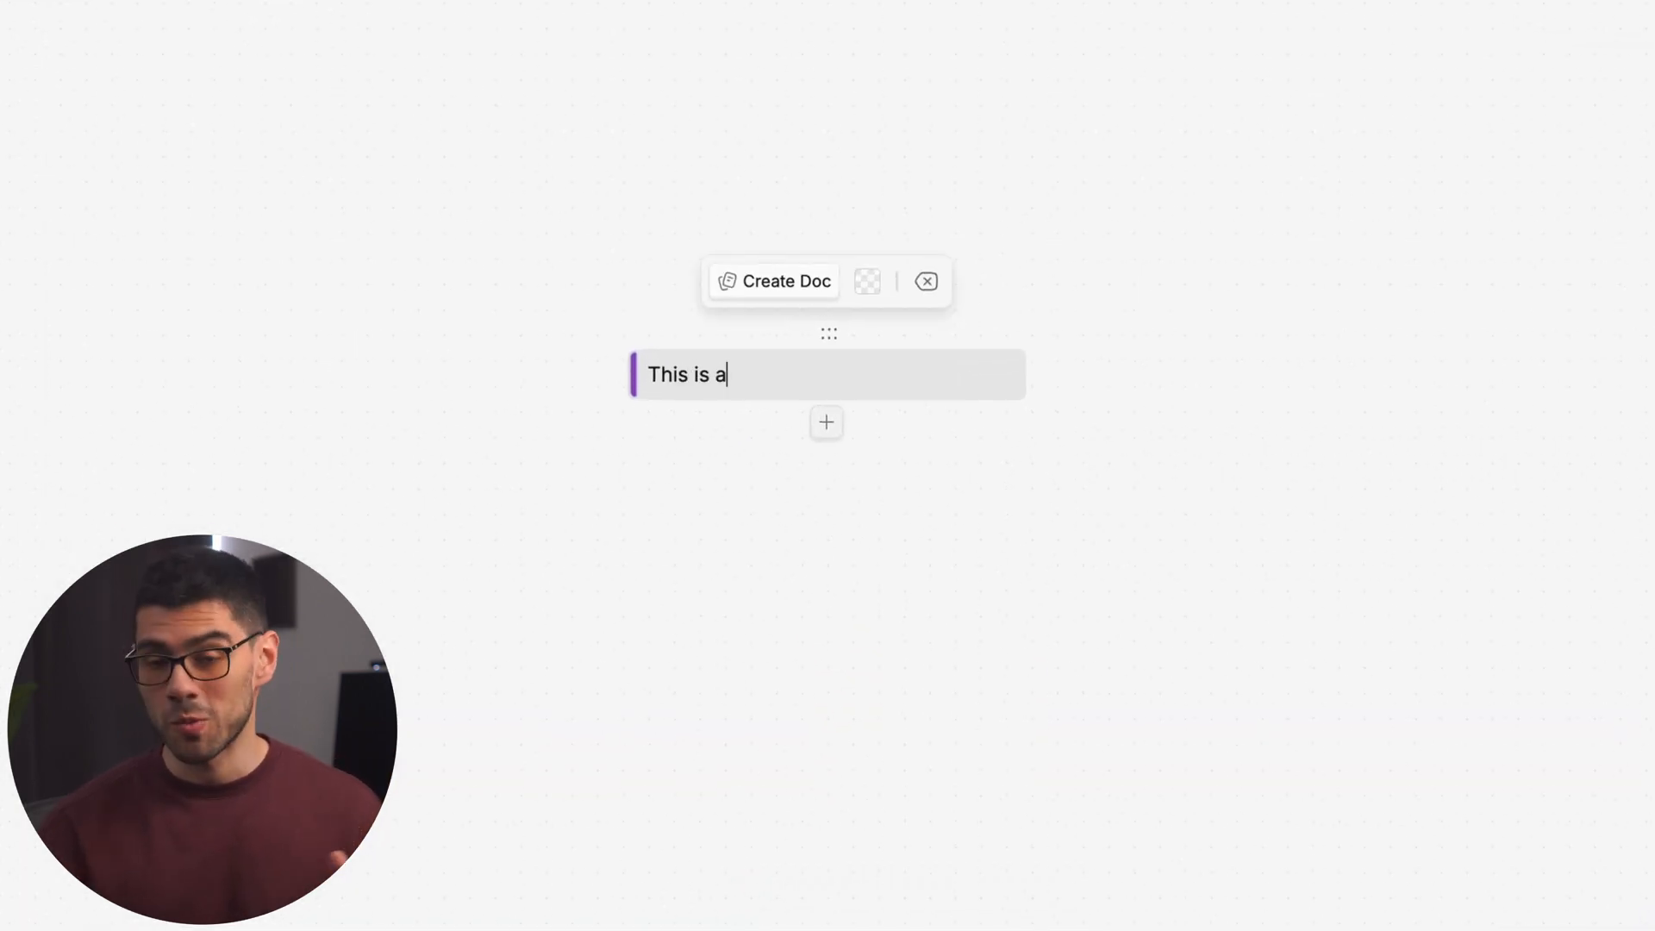
pyautogui.write('block')
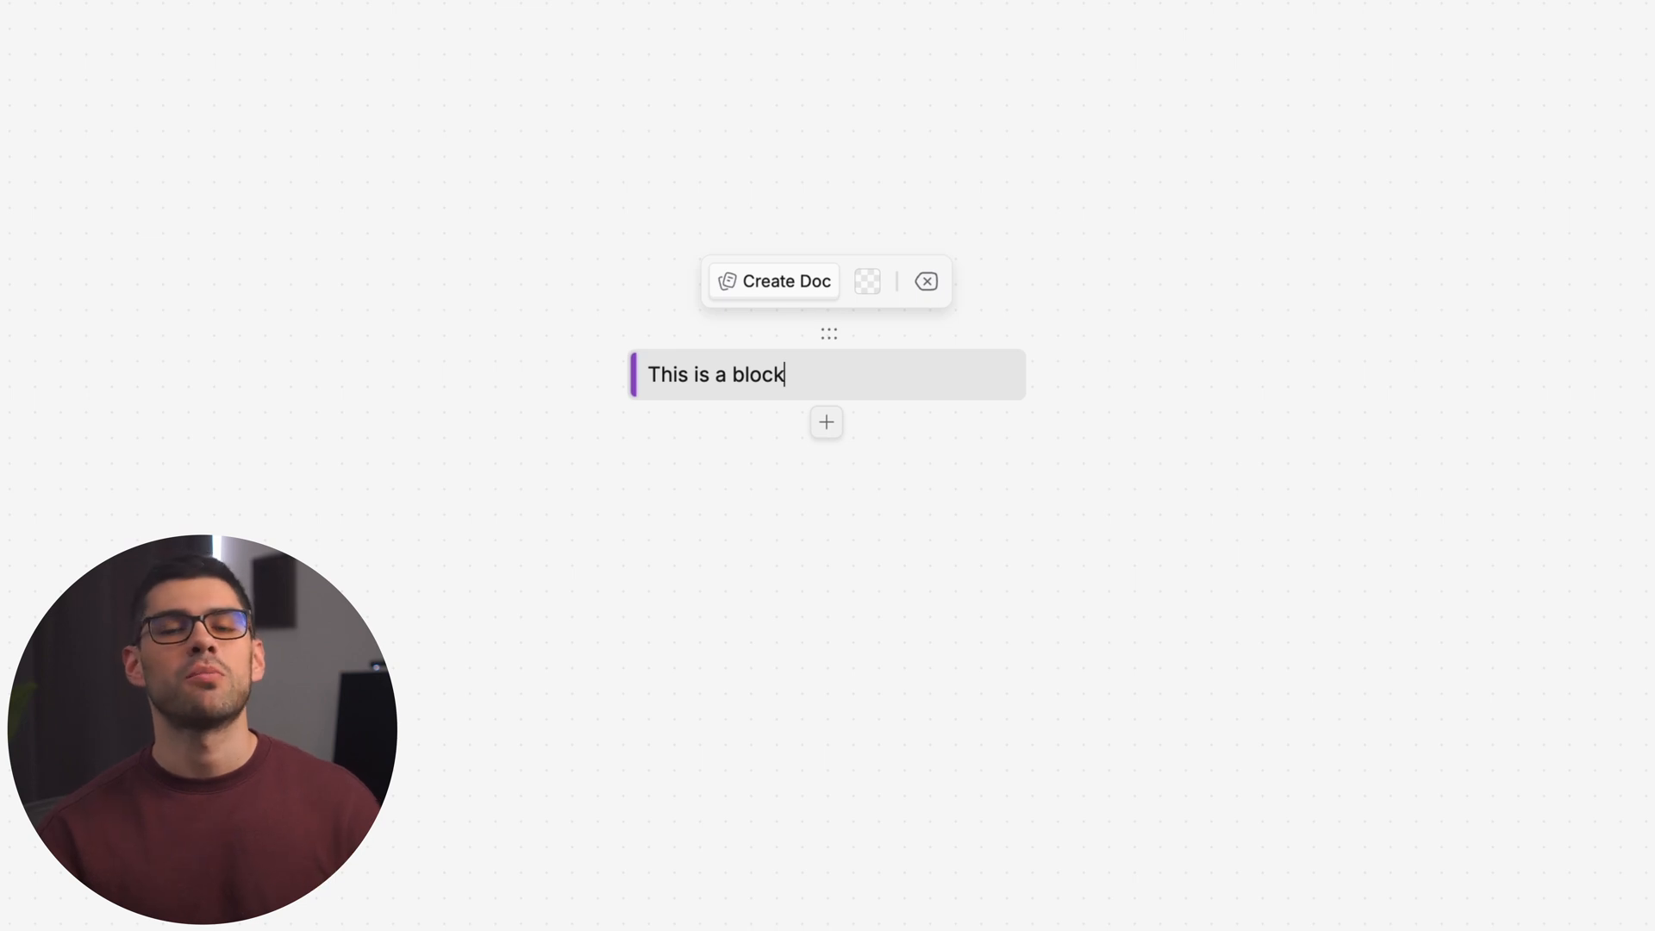
pyautogui.click(866, 281)
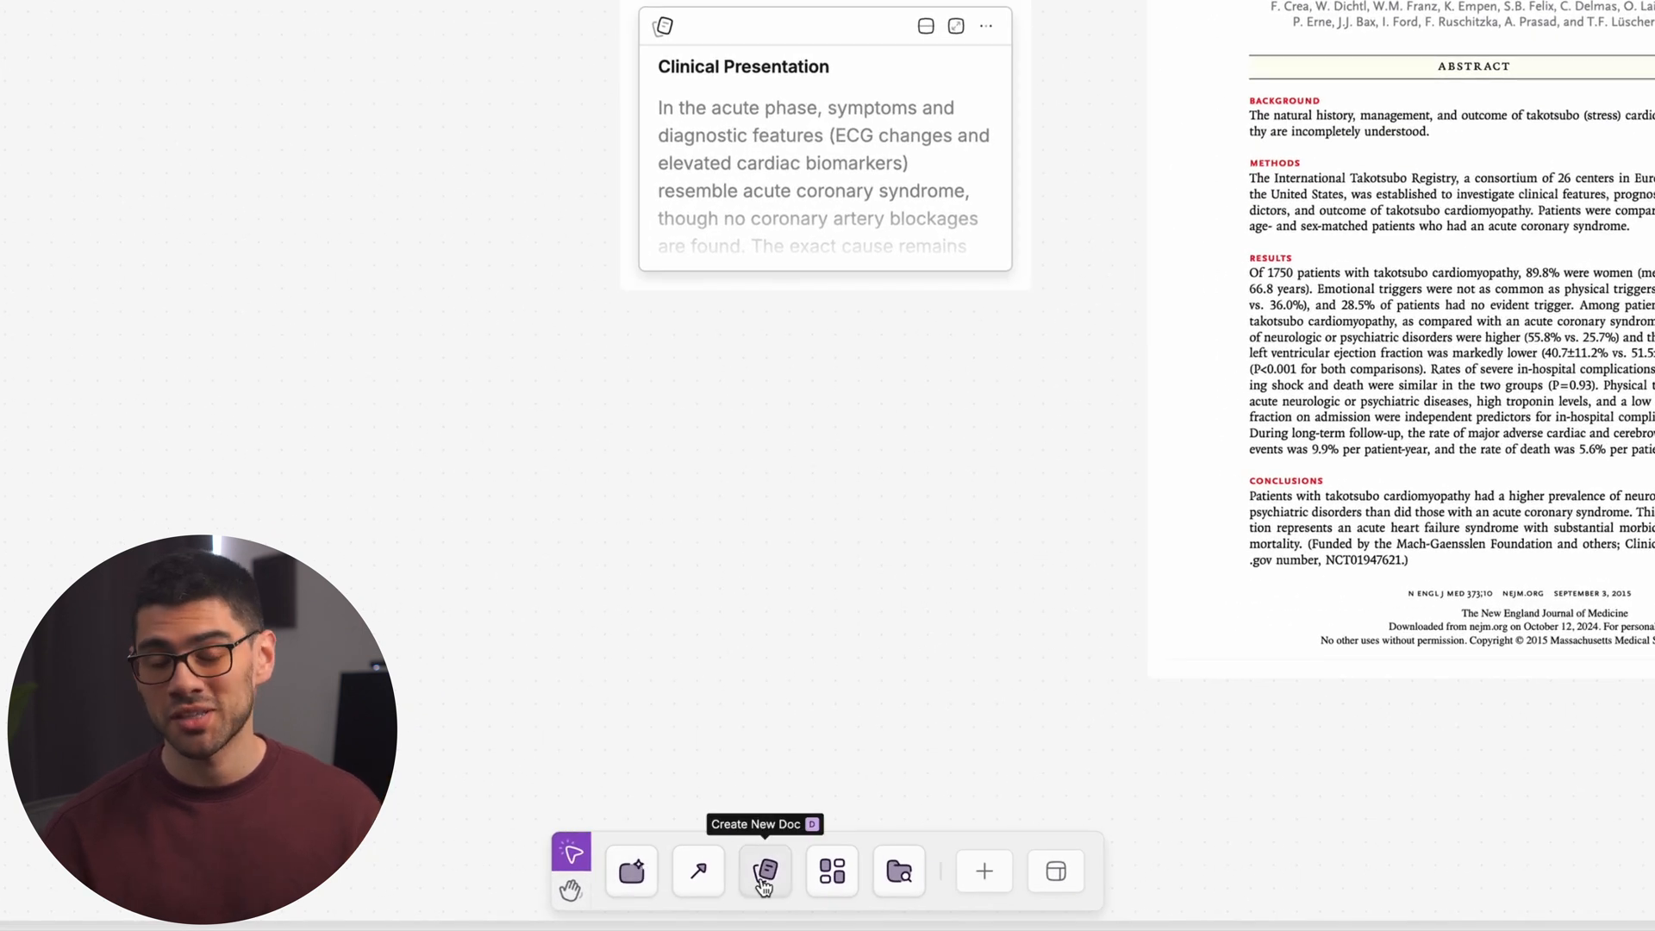
# Open the doc template gallery from the Create New Doc button.
pyautogui.click(765, 870)
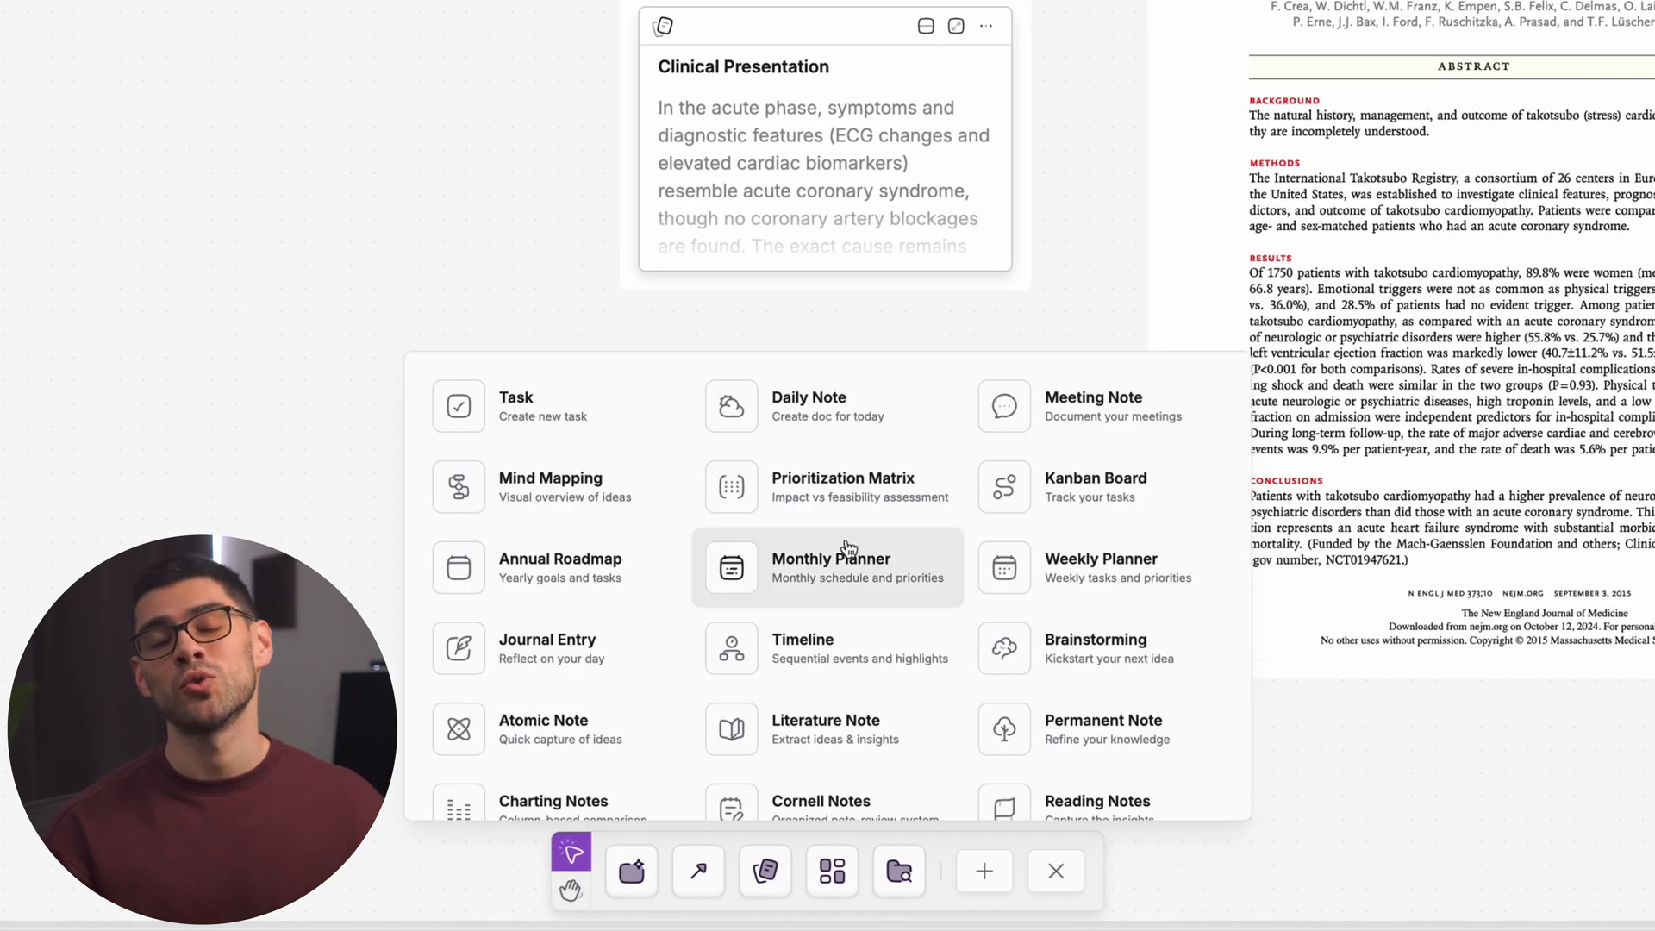